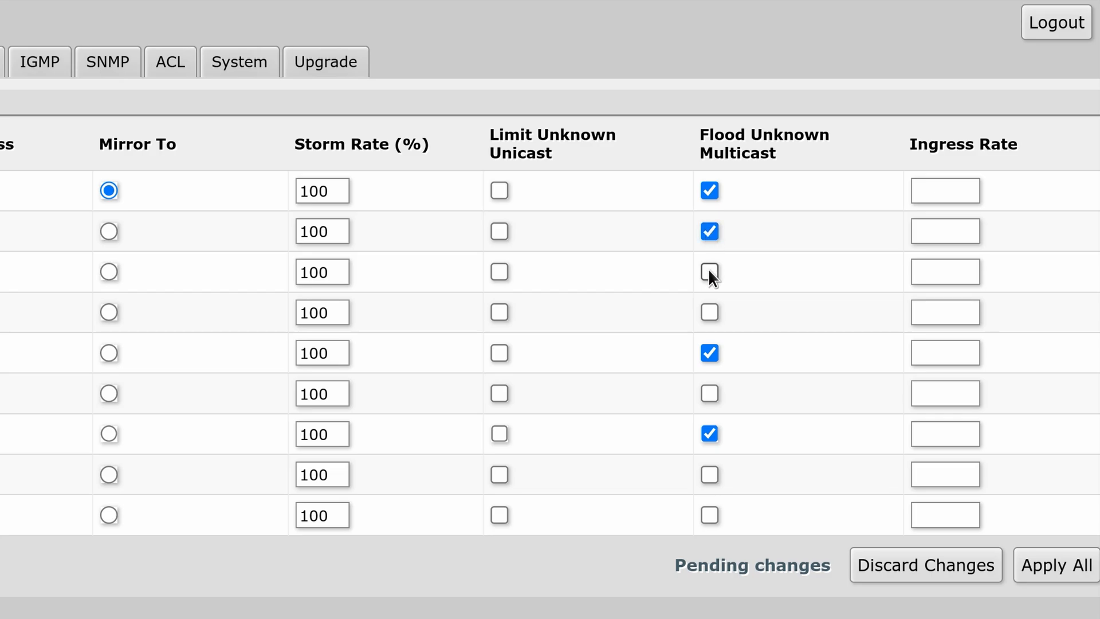
Step: Tick Flood Unknown Multicast for the third switch port in the port settings table
{"action": "left_click", "coordinate": [709, 311]}
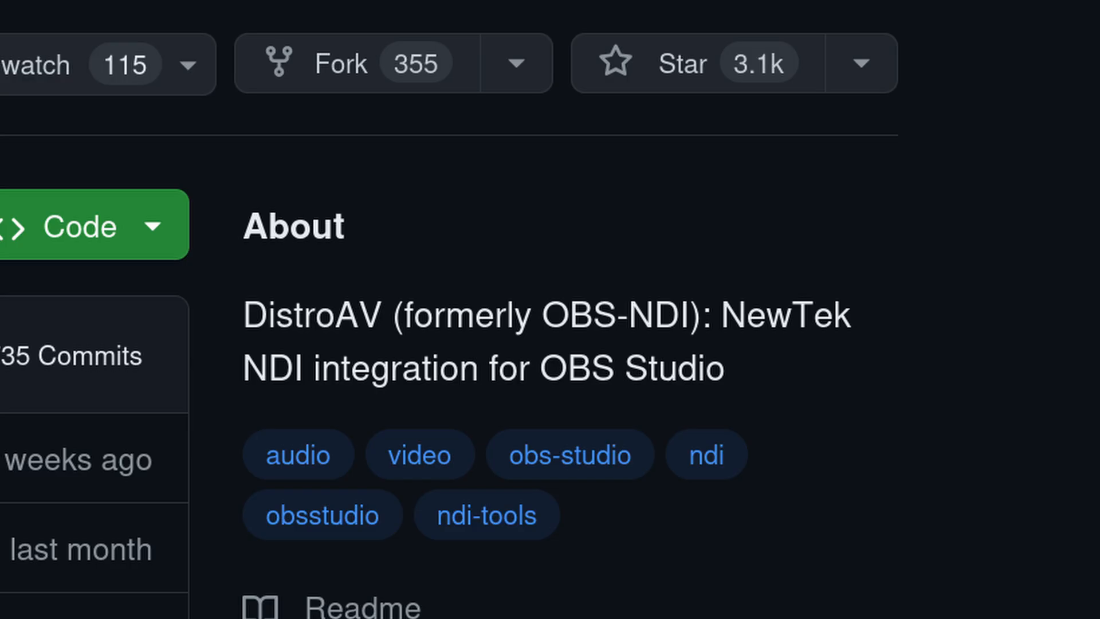
Step: Scroll the DistroAV repository to reach the latest release, OBS-NDI 4.14.1
{"action": "scroll", "scroll_direction": "down", "scroll_amount": 3}
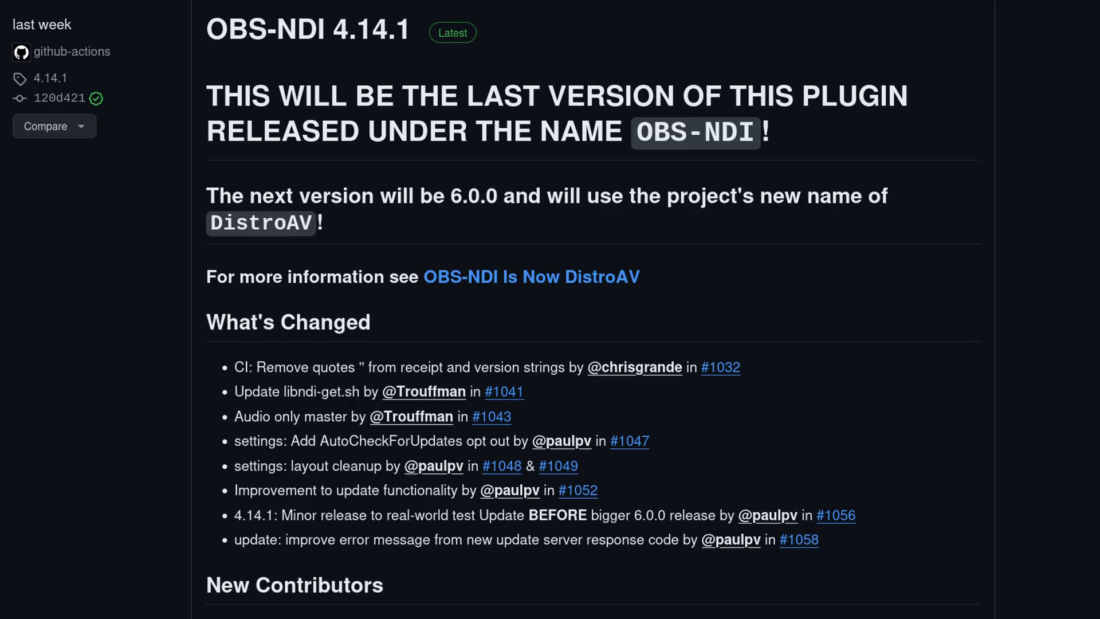
{"action": "scroll", "scroll_direction": "down", "scroll_amount": 3}
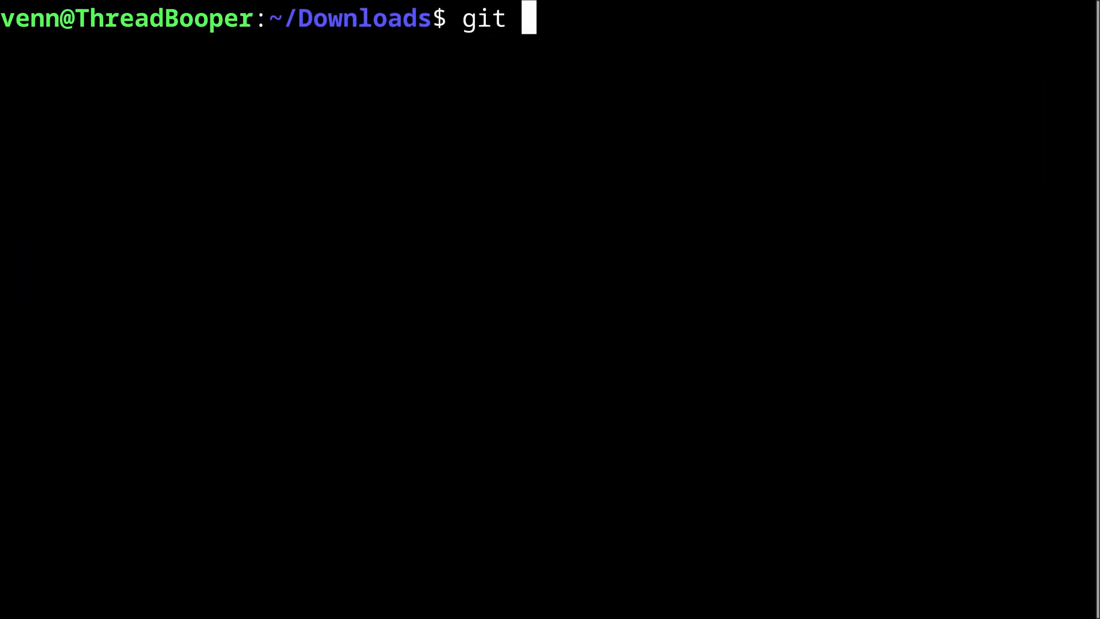
Step: Git clone DistroAV, cd into it, build with sudo cmake --build build and begin cmake --install
{"action": "type", "text": "clone https://github.com/DistroAV/DistroAV.git"}
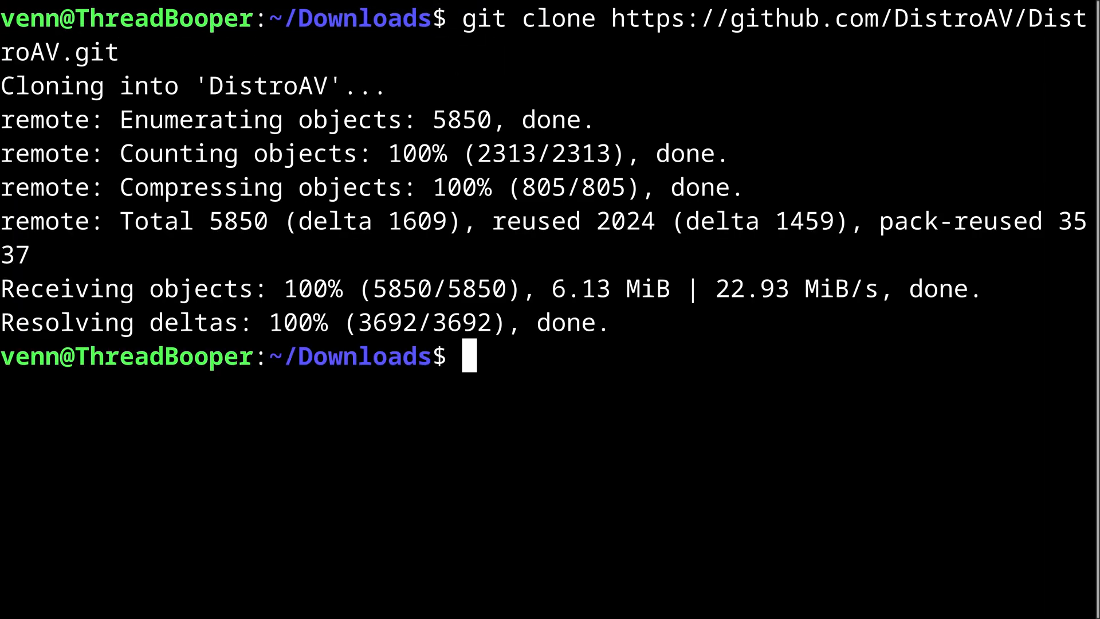
{"action": "type", "text": "cd DistroAV/"}
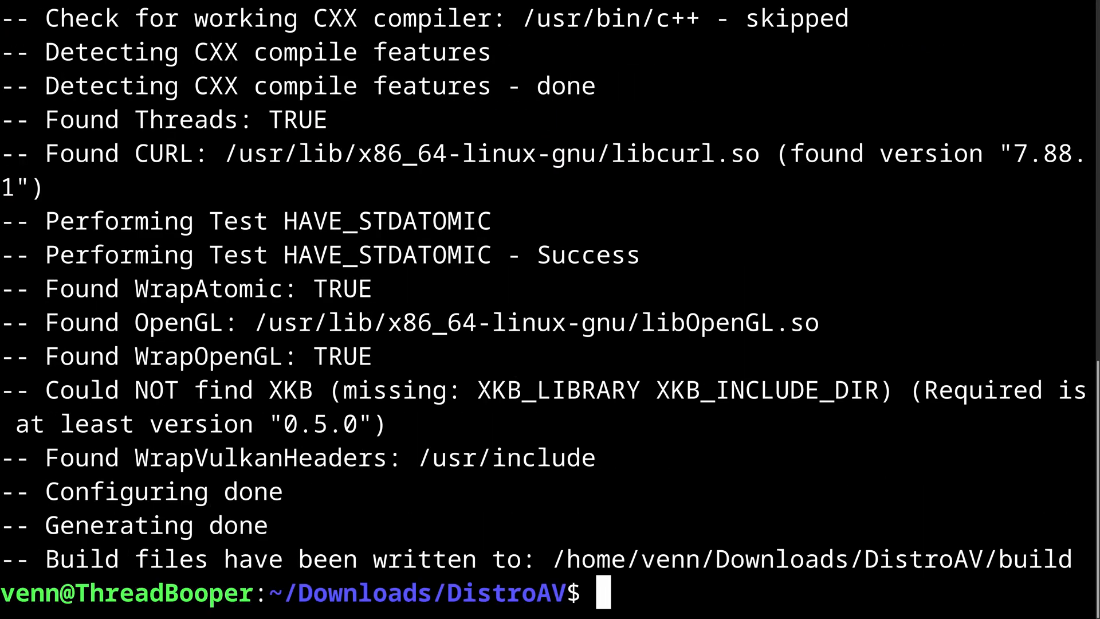
{"action": "type", "text": "sudo cmake --build build"}
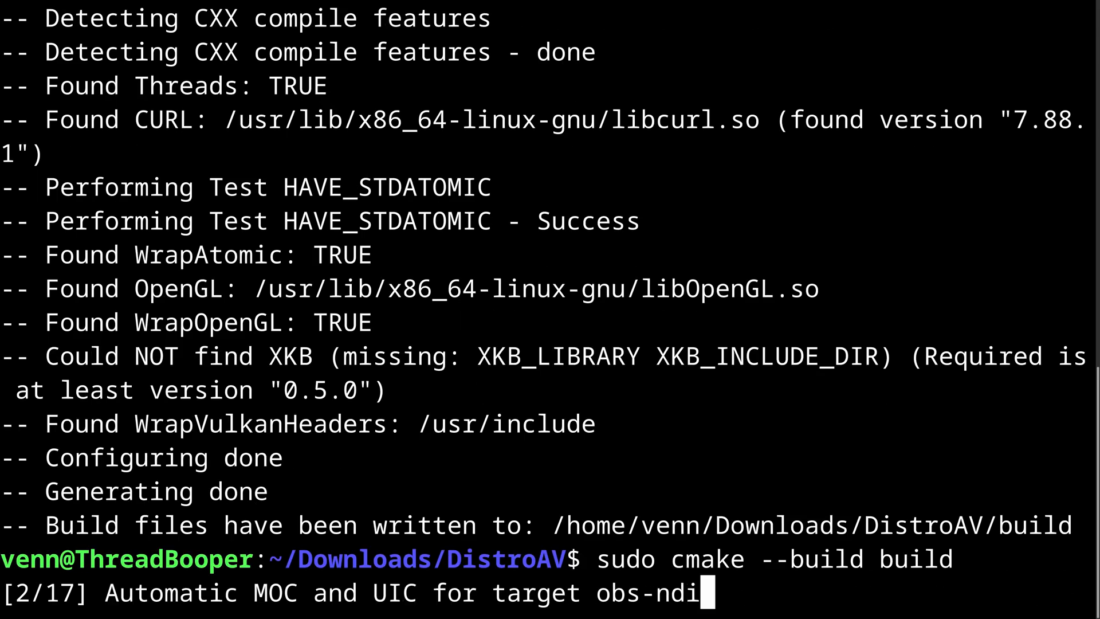
{"action": "type", "text": "sudo cmake --ins"}
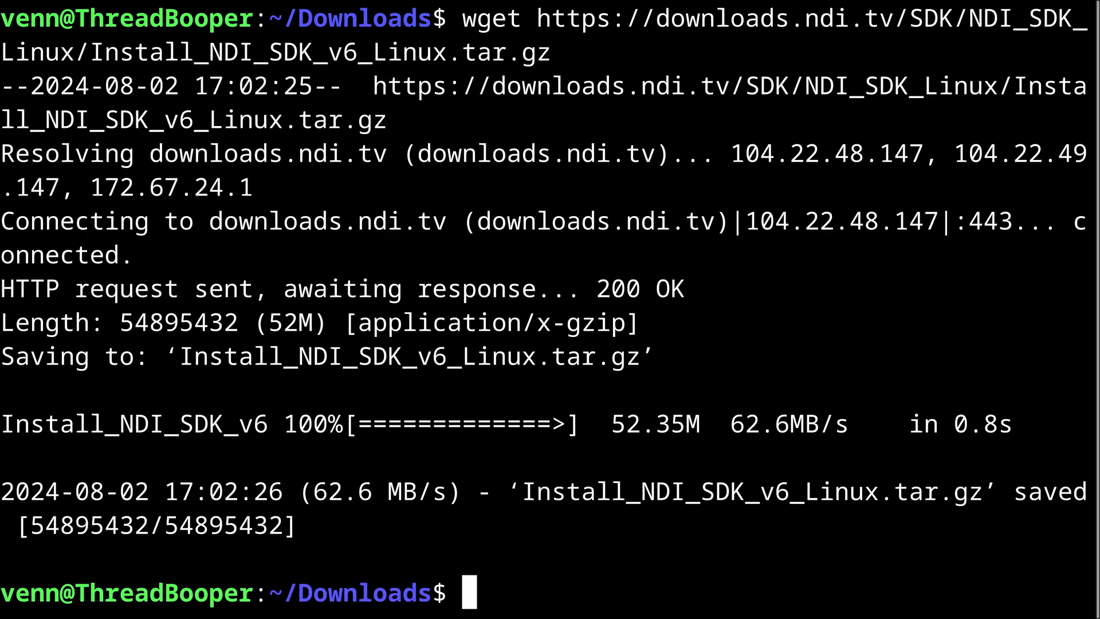
Step: Extract Install_NDI_SDK_v6_Linux.tar.gz, accept the licence with y, and copy libndi into /usr/local/lib
{"action": "type", "text": "tar -xf Install_NDI_SDK_v6_Linux.tar.gz"}
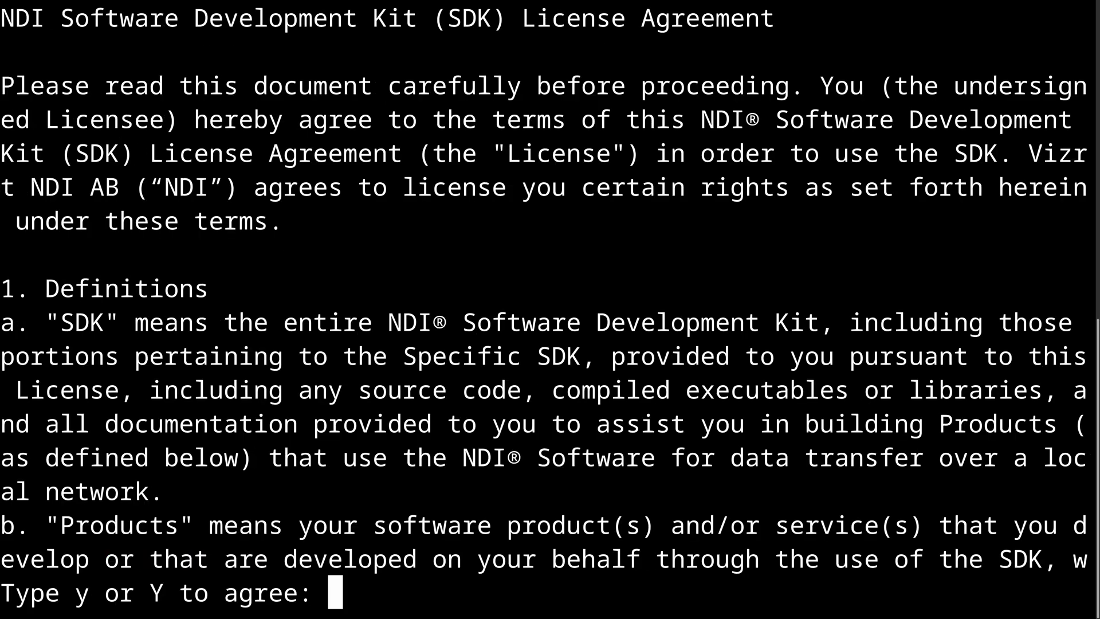
{"action": "type", "text": "y"}
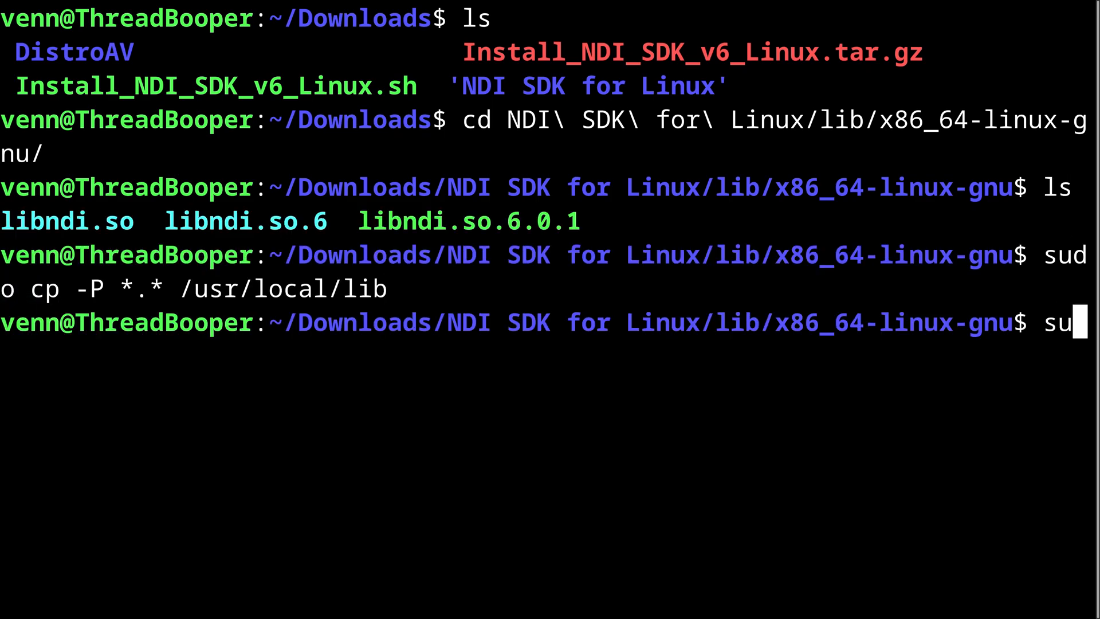
{"action": "key", "text": "enter"}
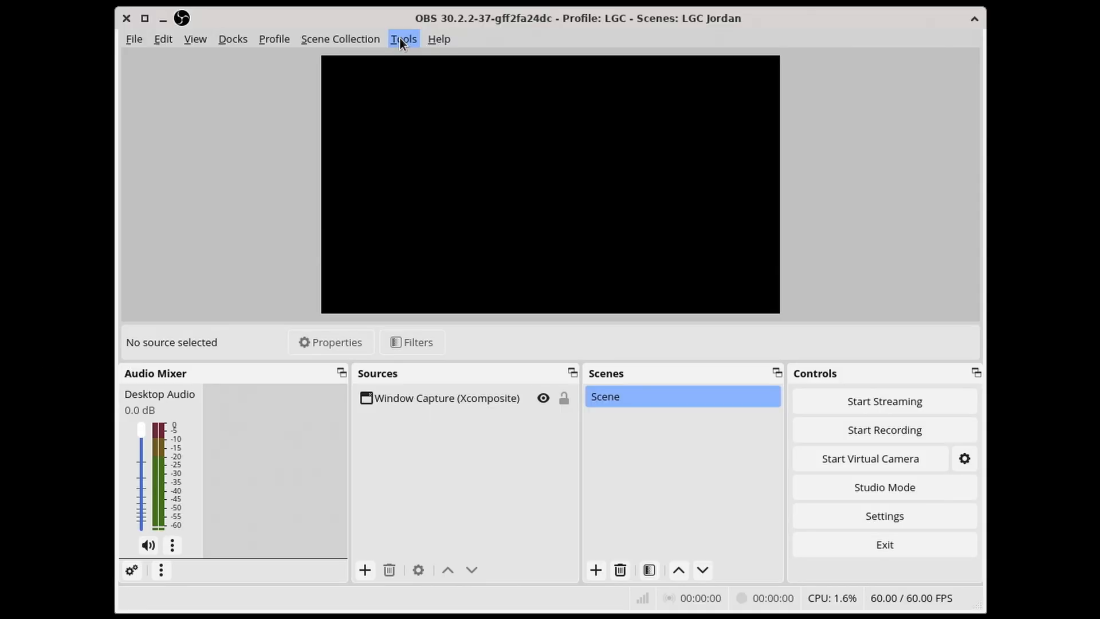
{"action": "left_click", "coordinate": [403, 39]}
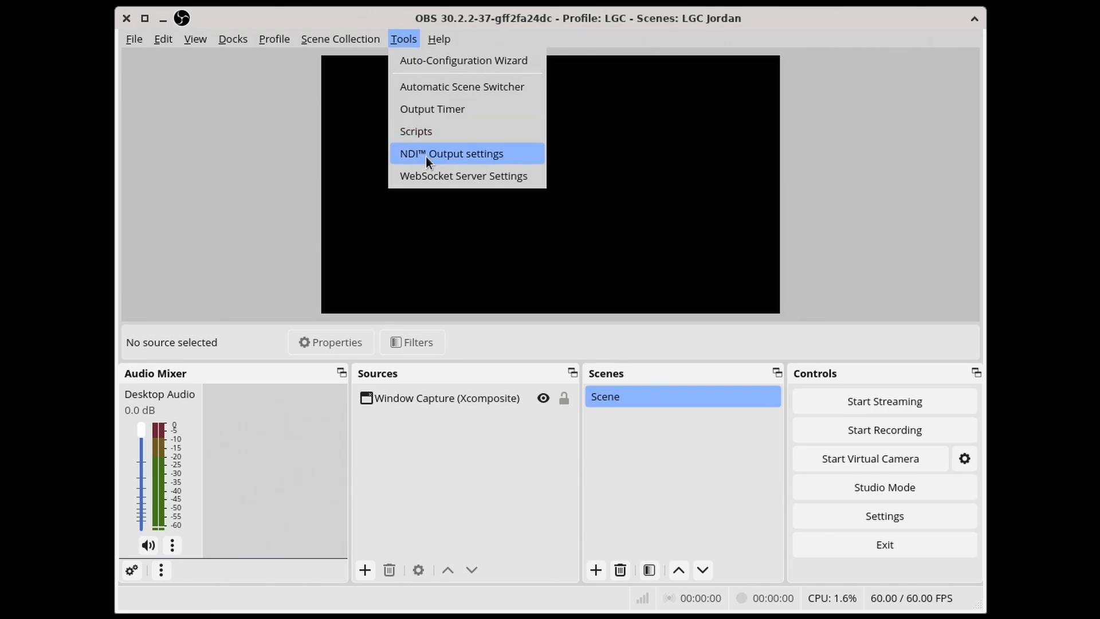
{"action": "left_click", "coordinate": [365, 570]}
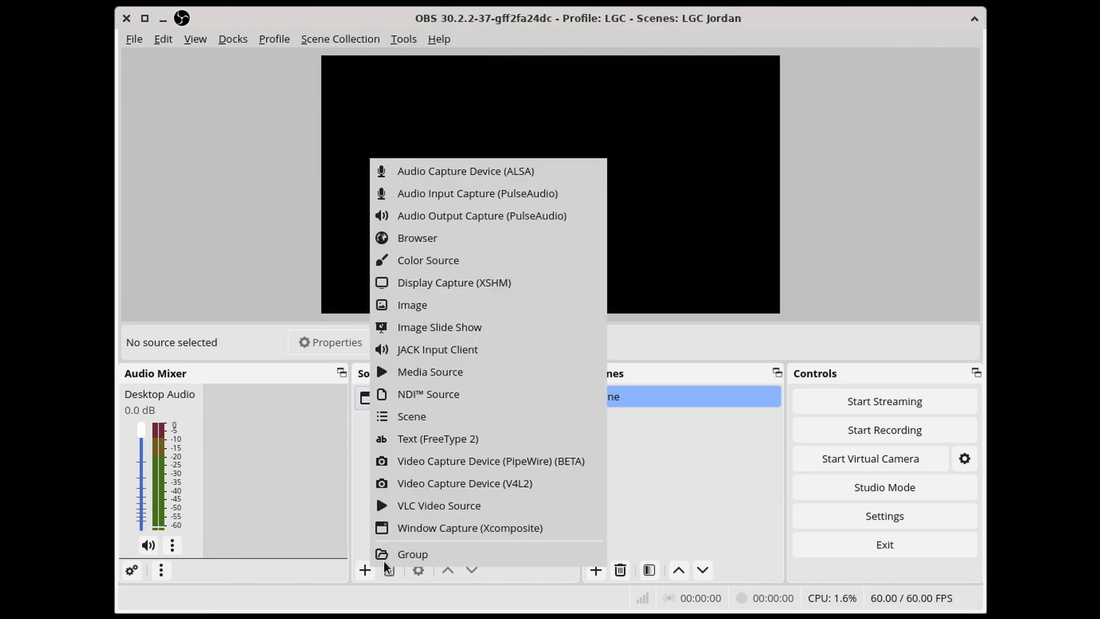
{"action": "left_click", "coordinate": [404, 39]}
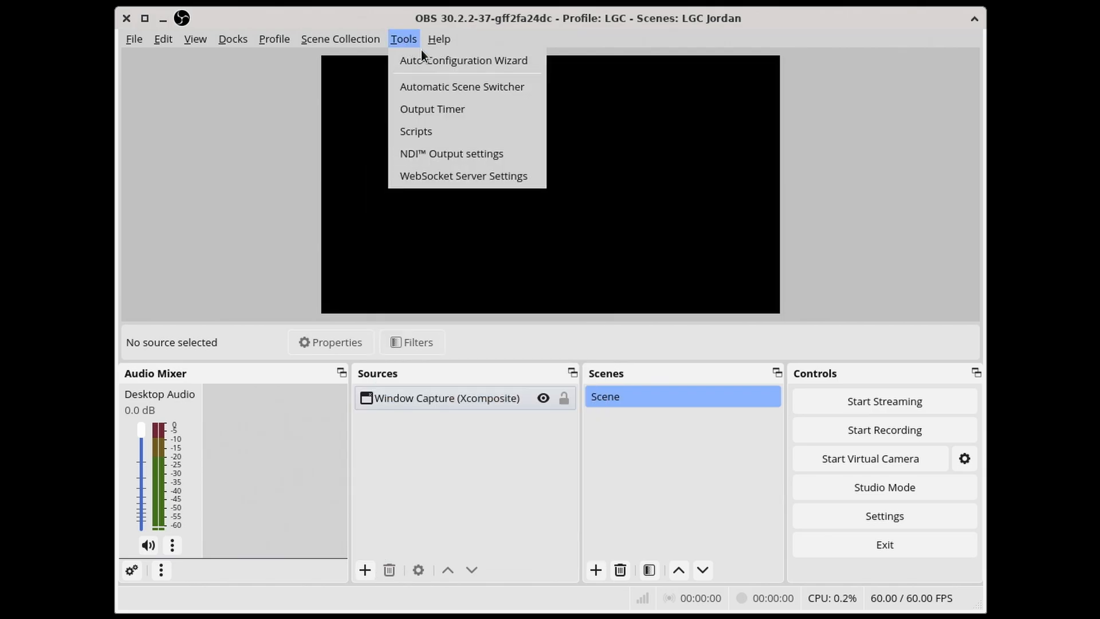
{"action": "left_click", "coordinate": [446, 398]}
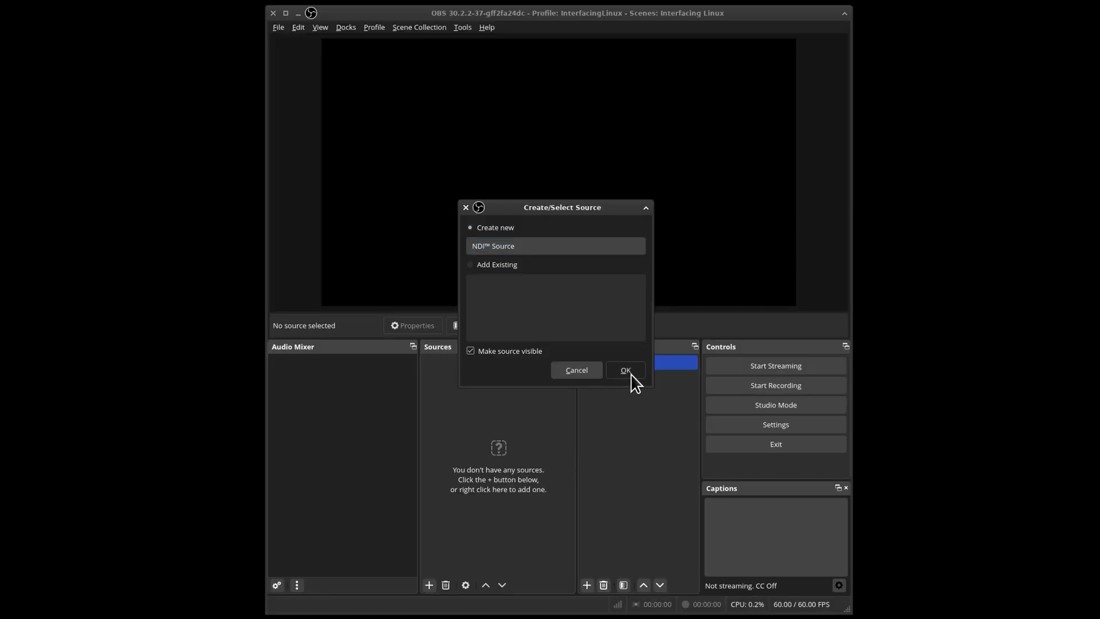
Step: Confirm the NDI Source, then add a Dedicated NDI output filter to the Media Source
{"action": "left_click", "coordinate": [624, 370]}
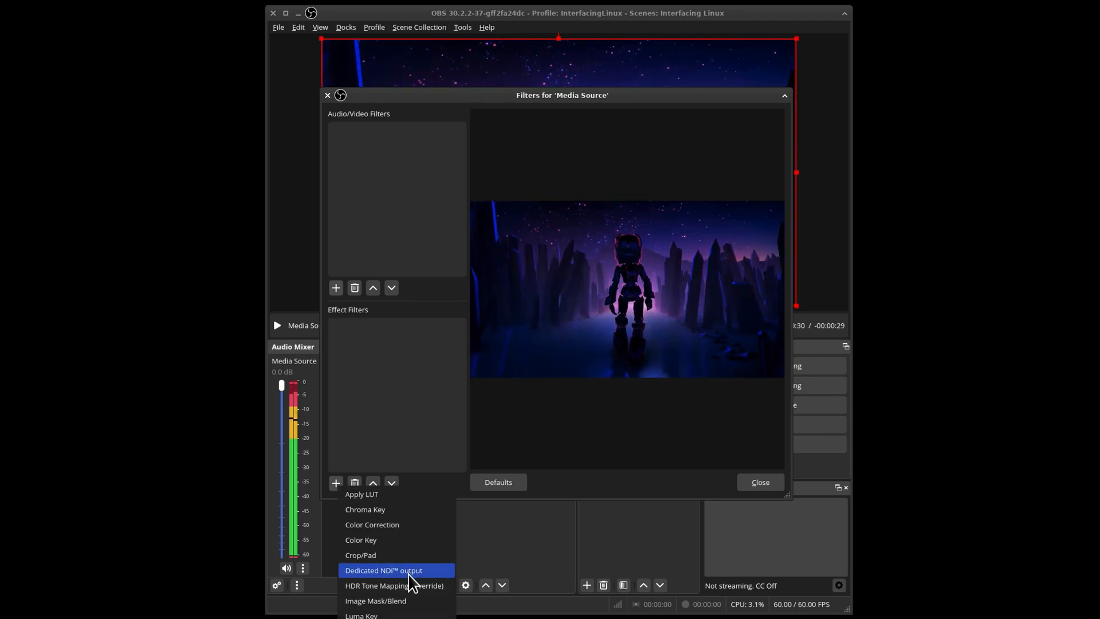
{"action": "left_click", "coordinate": [383, 569]}
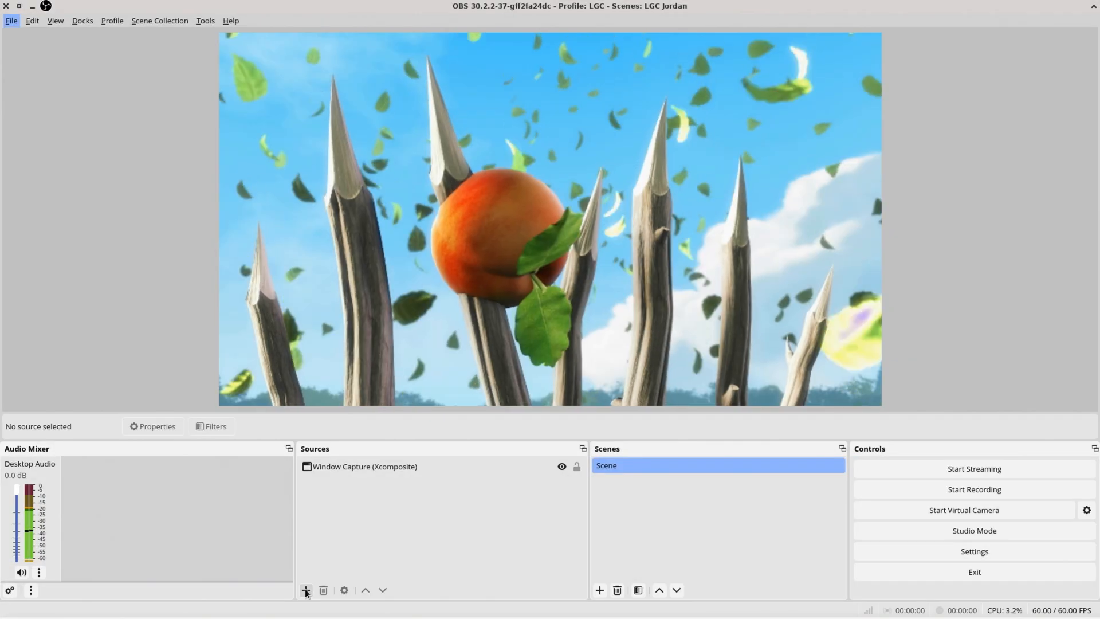
Step: Add an NDI Source receiving the ThreadBooper robot stream from the other PC
{"action": "left_click", "coordinate": [305, 590]}
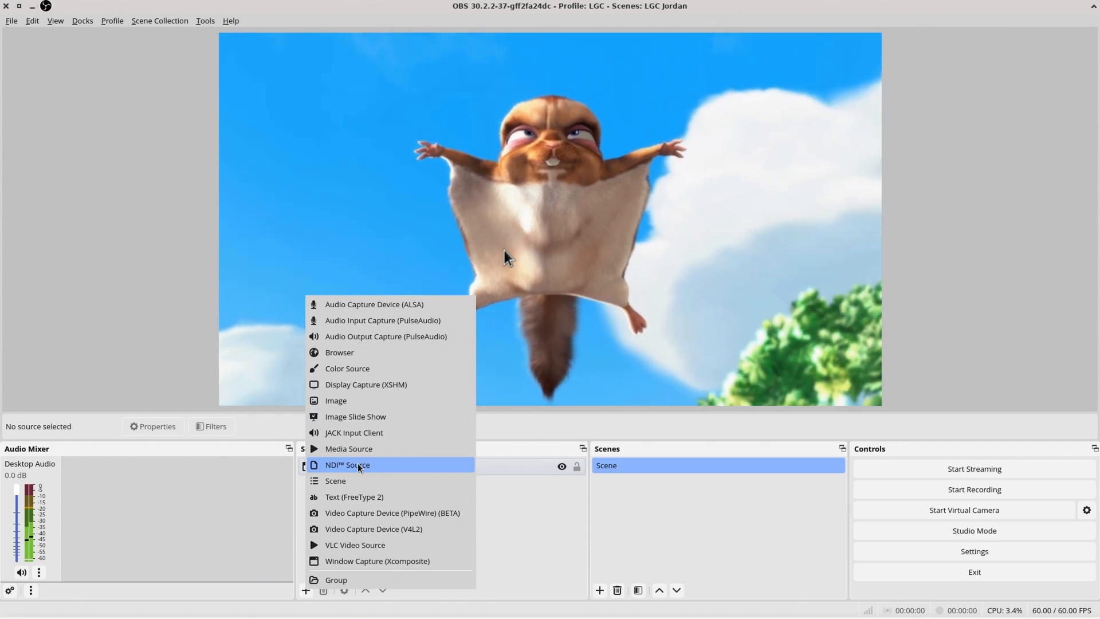
{"action": "left_click", "coordinate": [346, 464]}
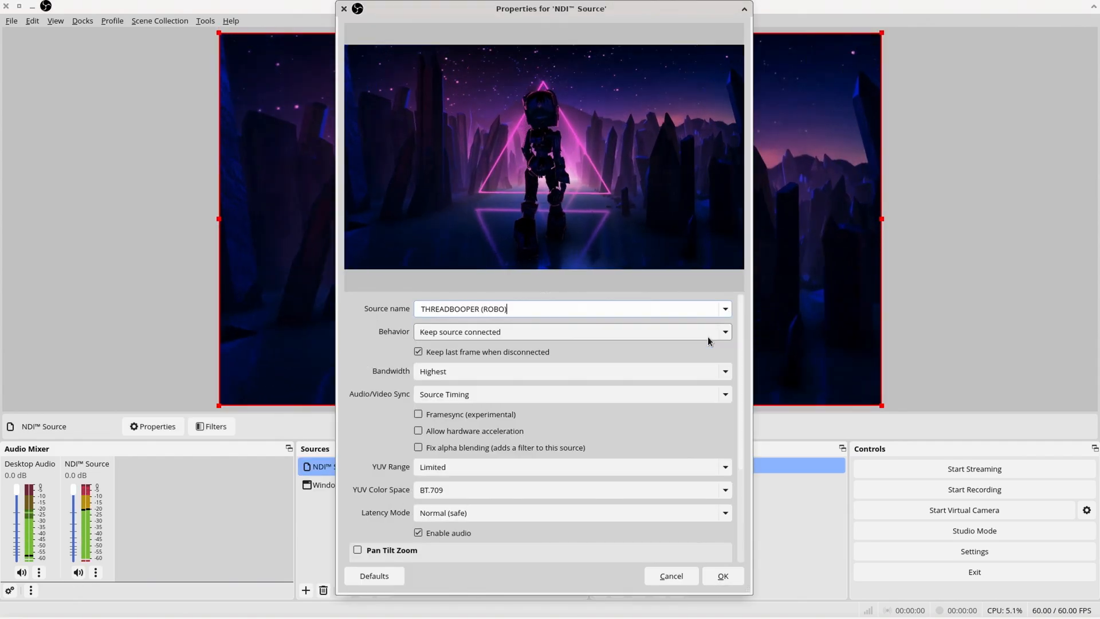
{"action": "left_click", "coordinate": [721, 575]}
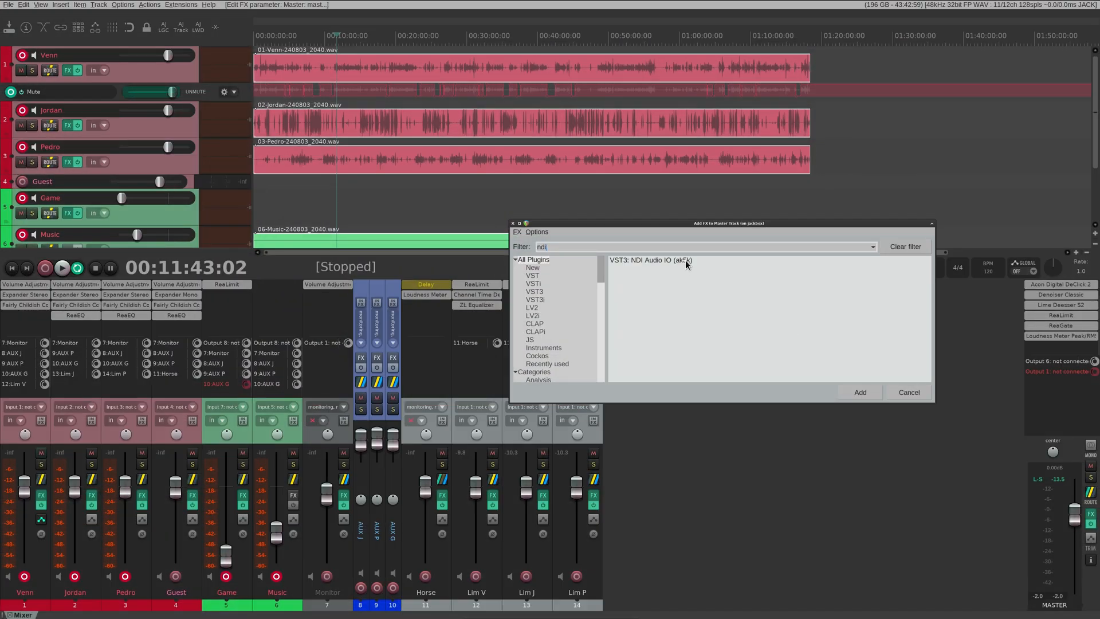
Step: Add VST3: NDI Audio IO to the master track and start sending its audio over NDI
{"action": "left_click", "coordinate": [858, 392]}
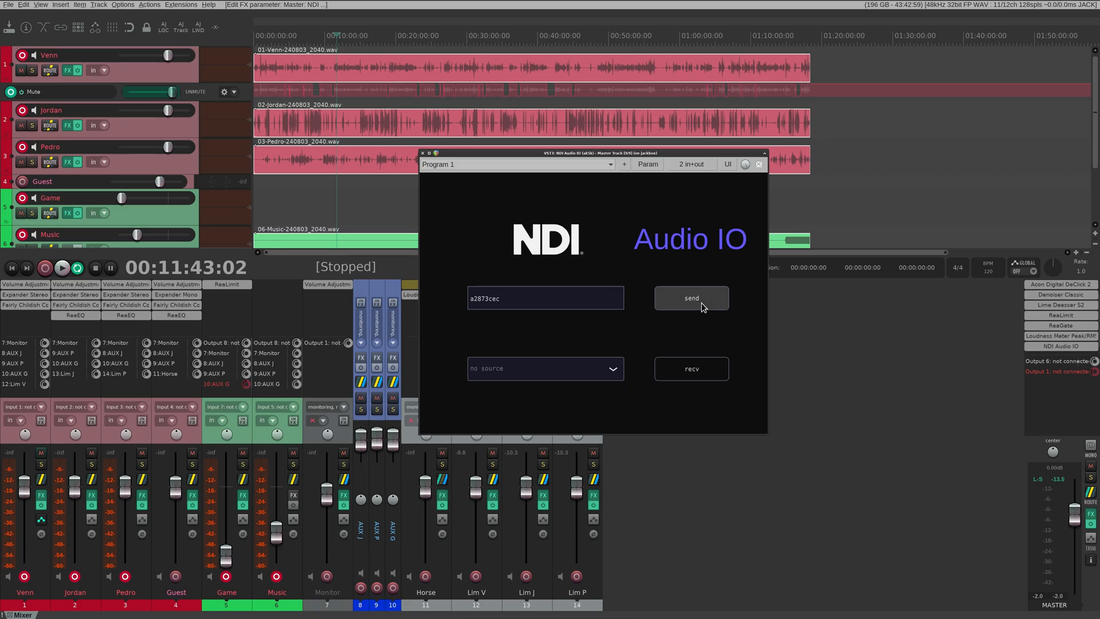
{"action": "left_click", "coordinate": [690, 298]}
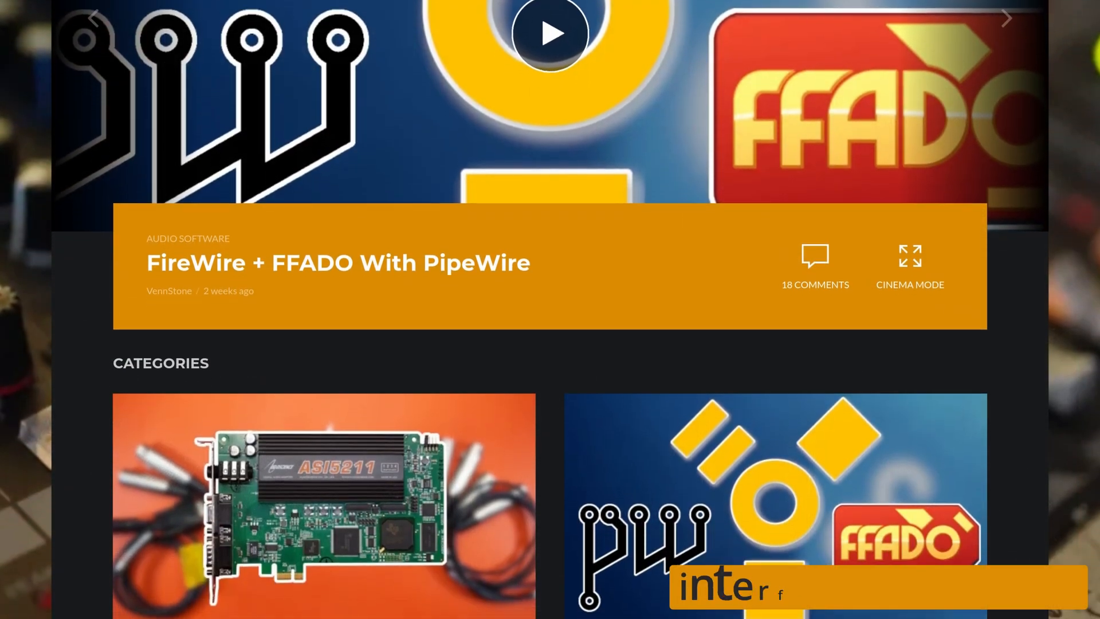
{"action": "scroll", "scroll_direction": "down", "scroll_amount": 3}
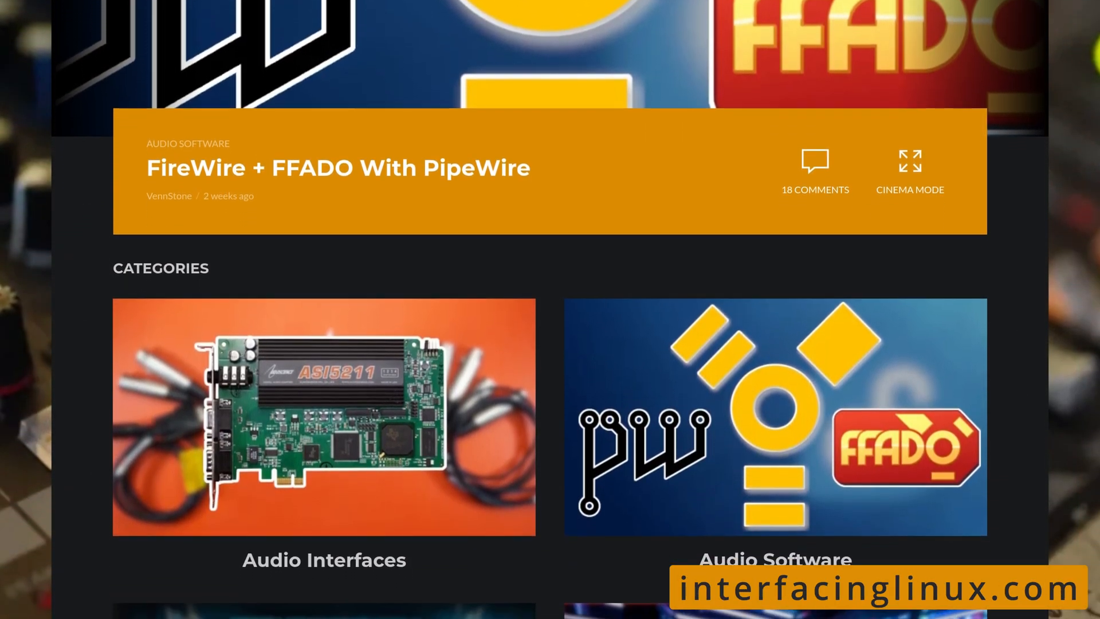
{"action": "scroll", "scroll_direction": "down", "scroll_amount": 3}
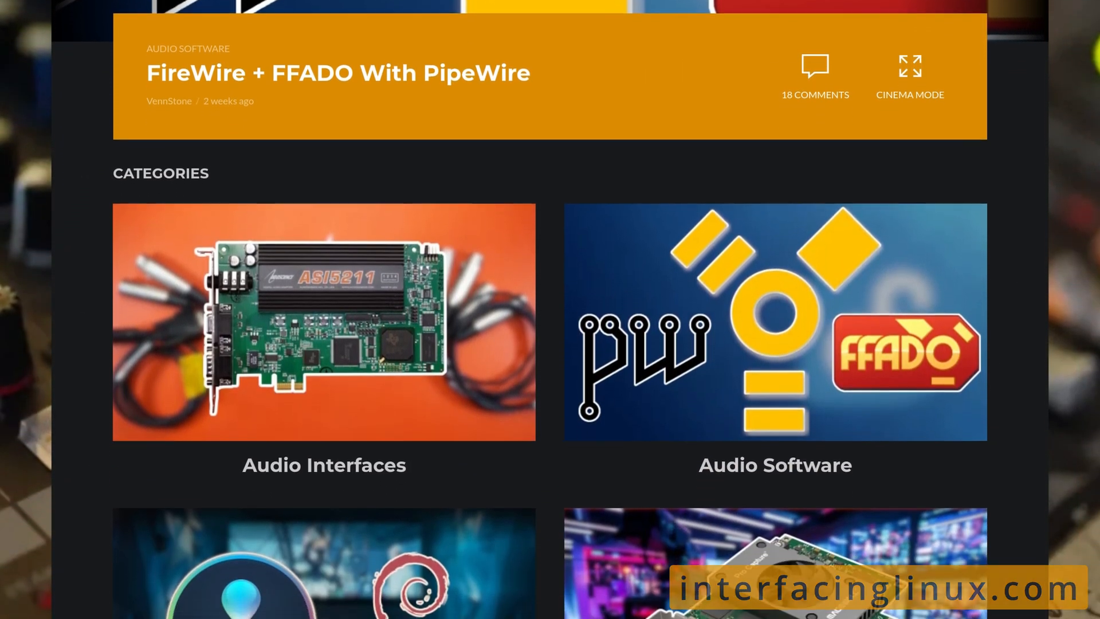